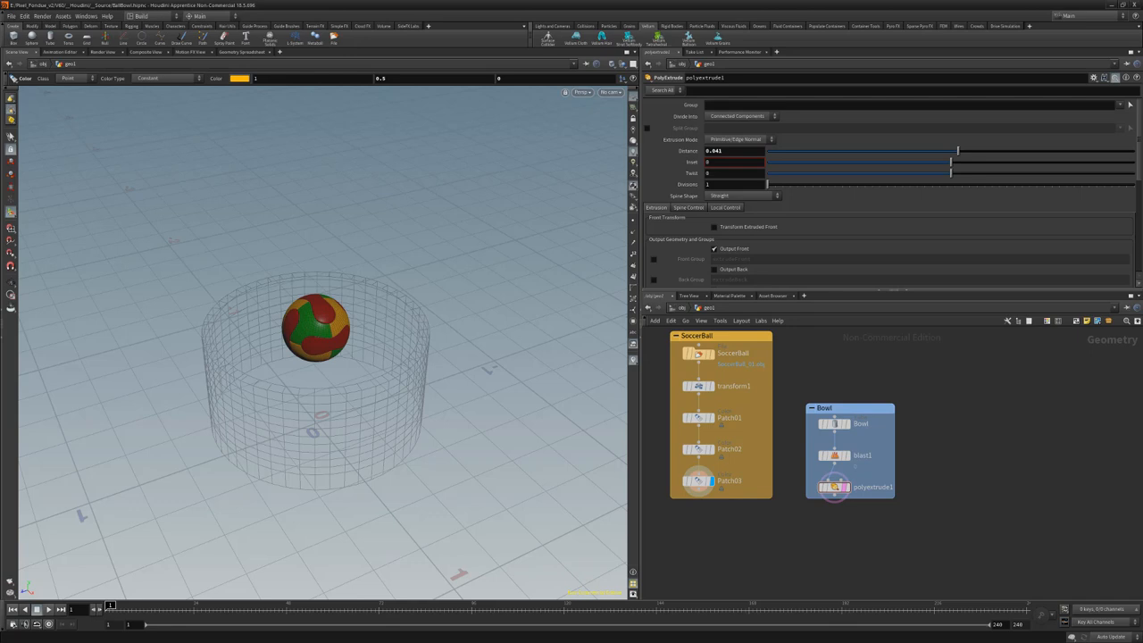
# Add an RBD Bullet Solver with the soccer ball and extruded bowl as inputs
pyautogui.press('tab')
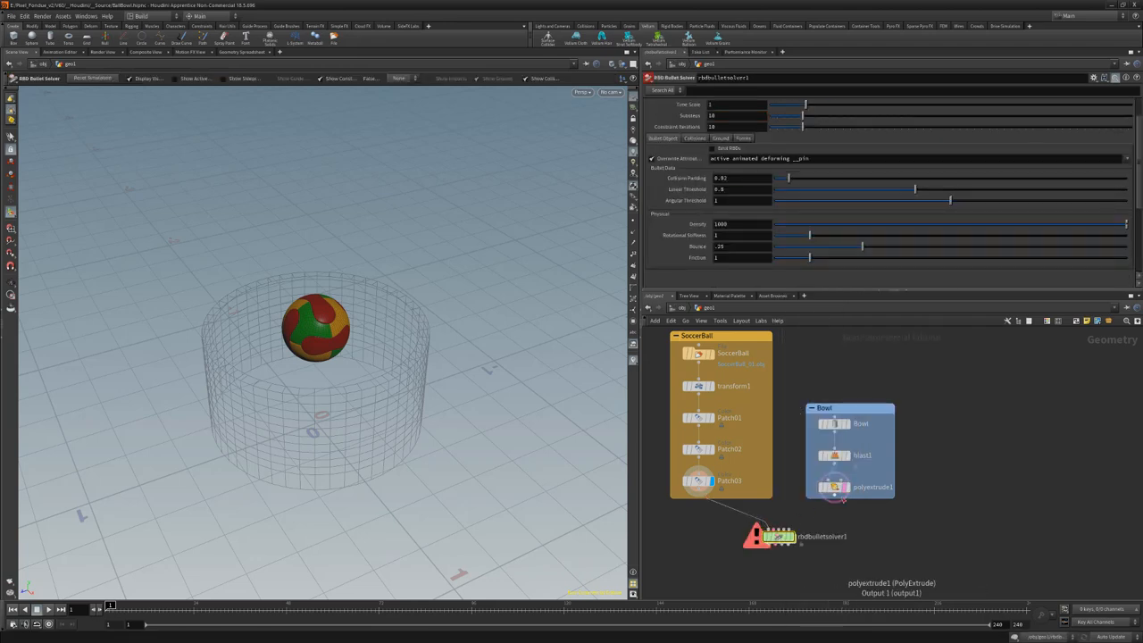
pyautogui.click(774, 535)
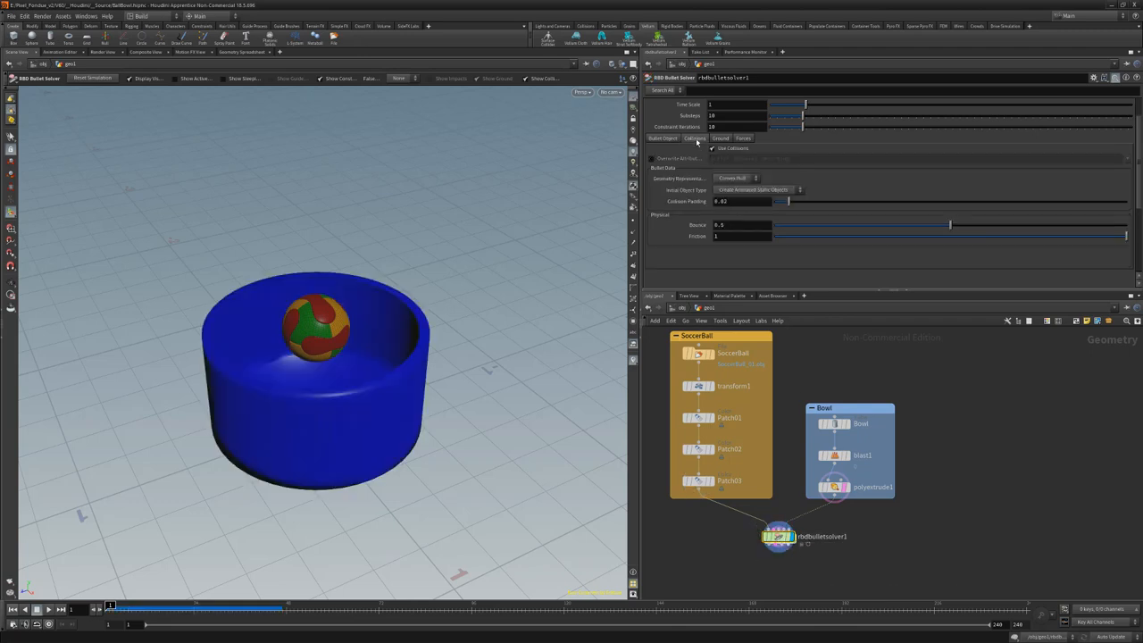
# Set the bowl's Geometry Representation from Convex Hull to Concave
pyautogui.click(734, 178)
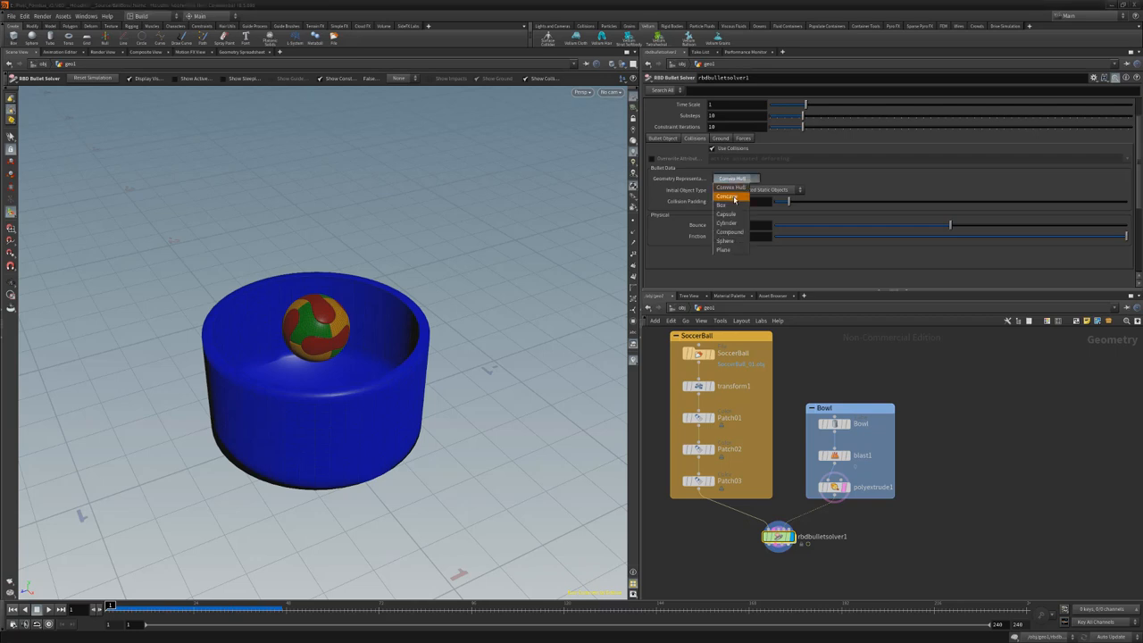
pyautogui.click(726, 195)
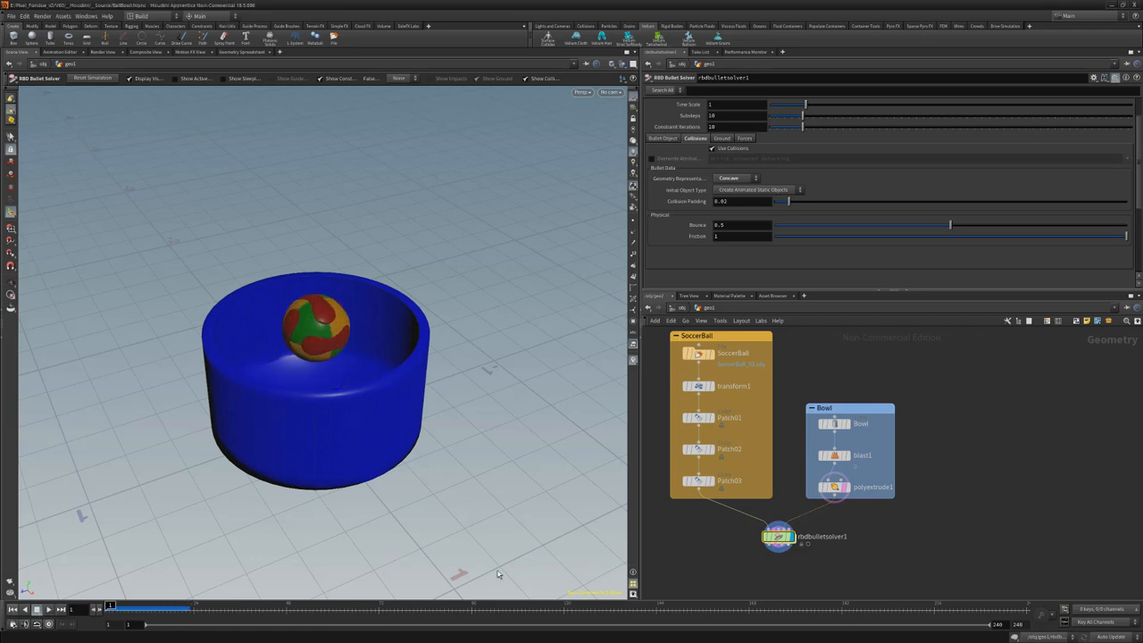
pyautogui.moveTo(778, 536); pyautogui.dragTo(781, 553)
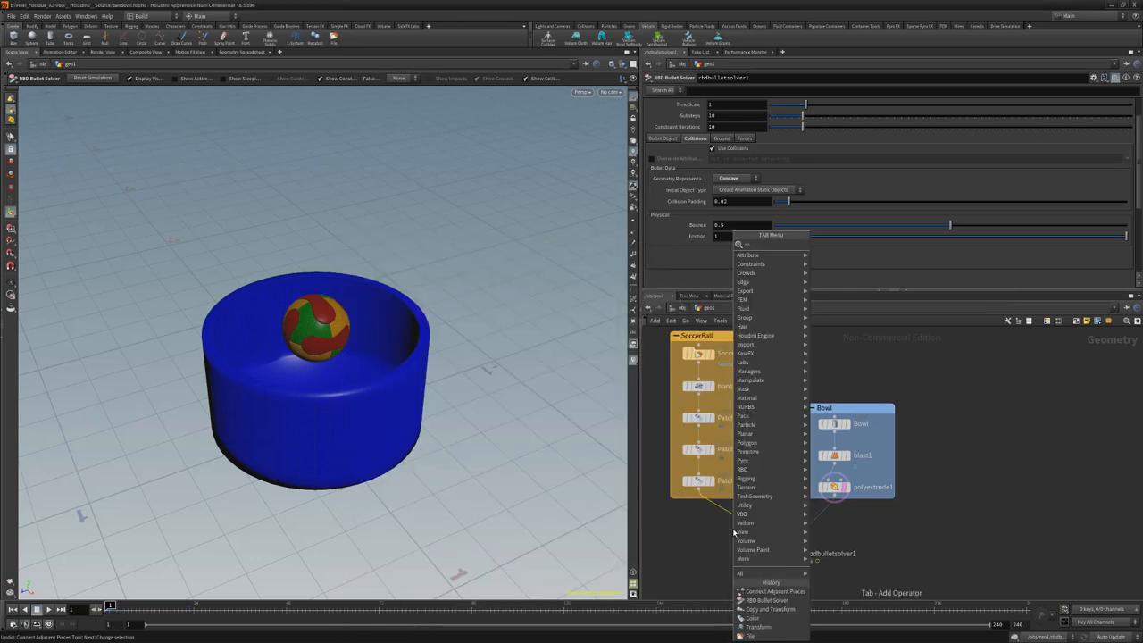
# Insert a Copy and Transform node between Patch03 and the solver, then play the simulation
pyautogui.click(768, 608)
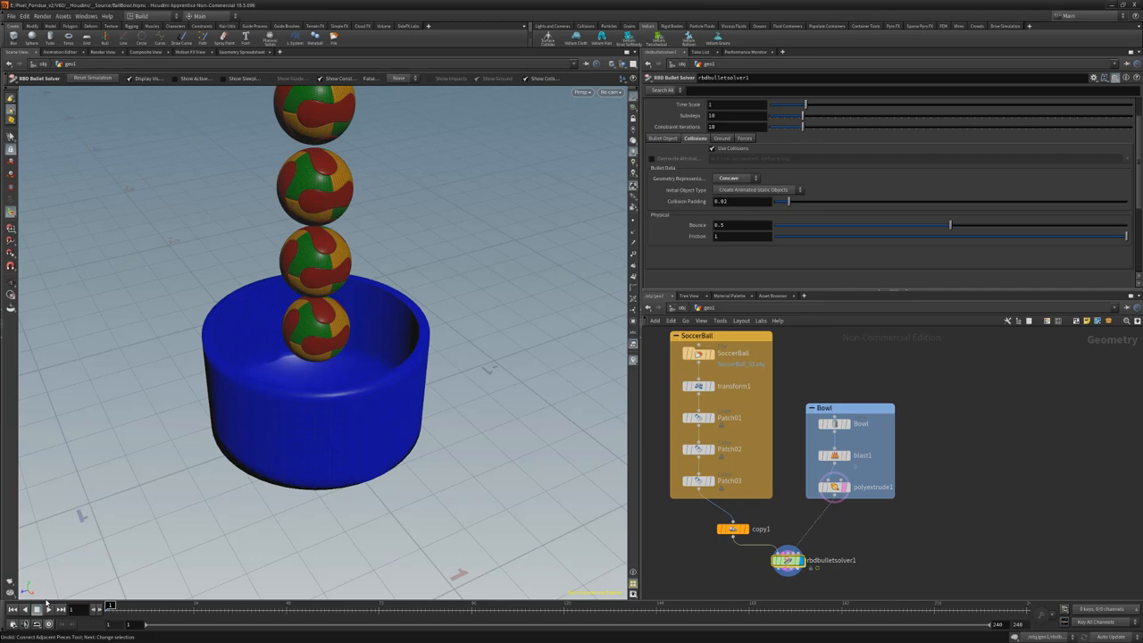
pyautogui.click(49, 608)
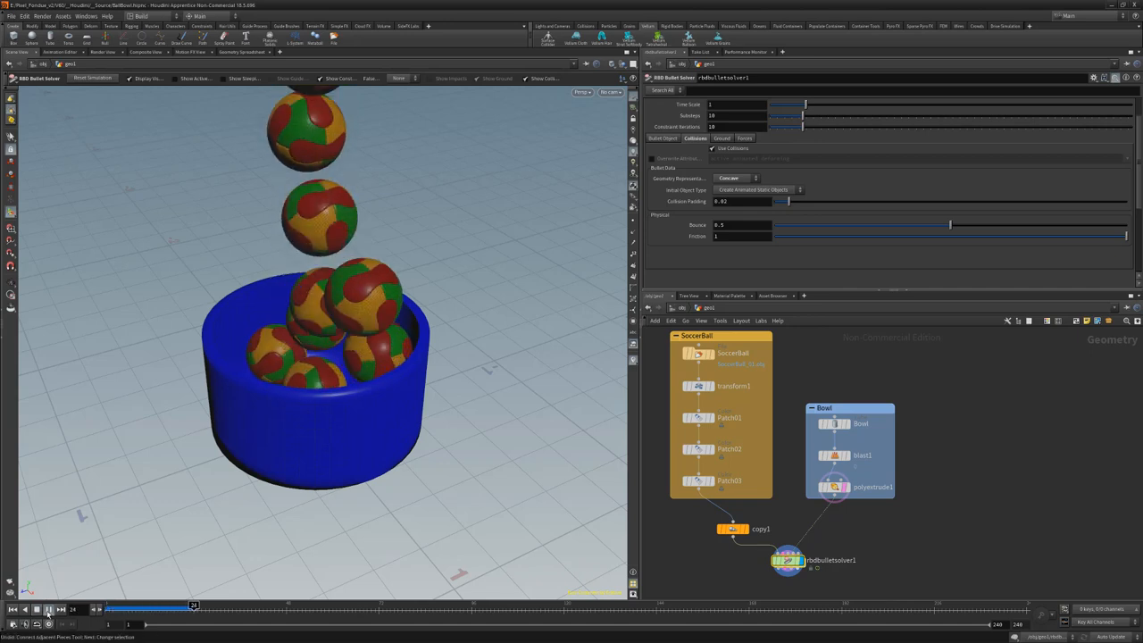